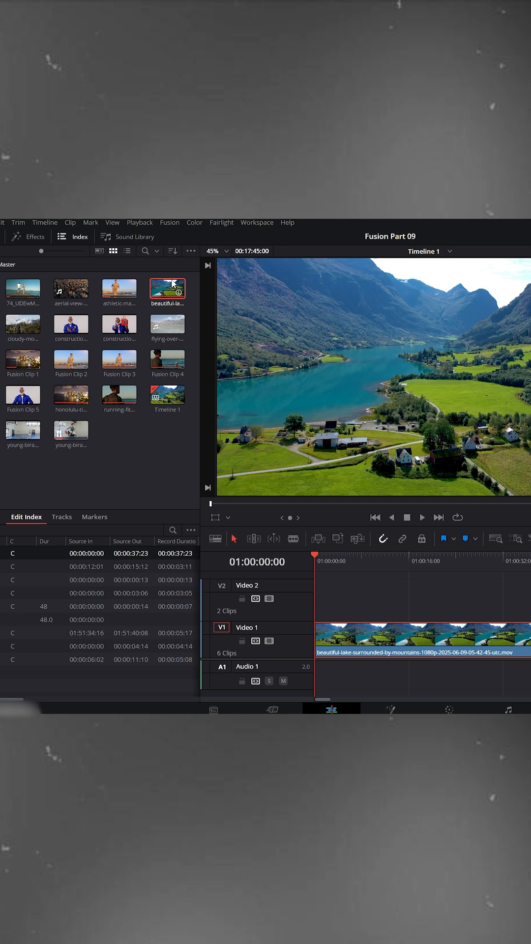
Open the Effects library and show the Toolbox's Effects category containing Adjustment Clip.
{"action": "left_click", "coordinate": [29, 236]}
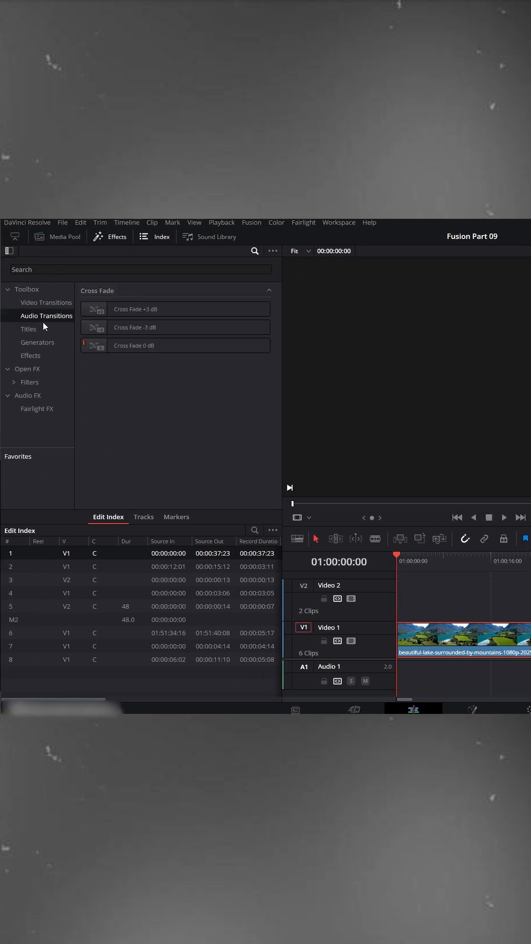
{"action": "left_click", "coordinate": [31, 355]}
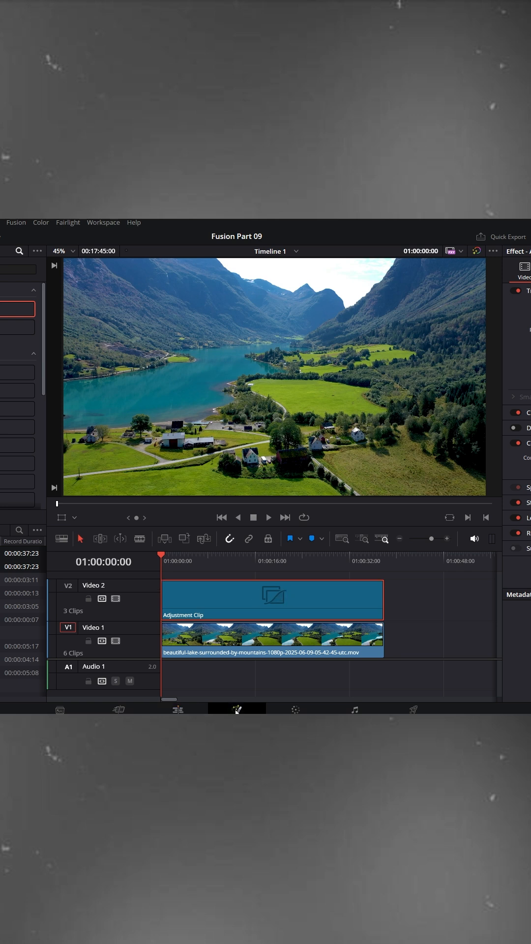
Select MediaIn1, search 'mirr' and add a Mirrors node after it.
{"action": "left_click", "coordinate": [236, 709]}
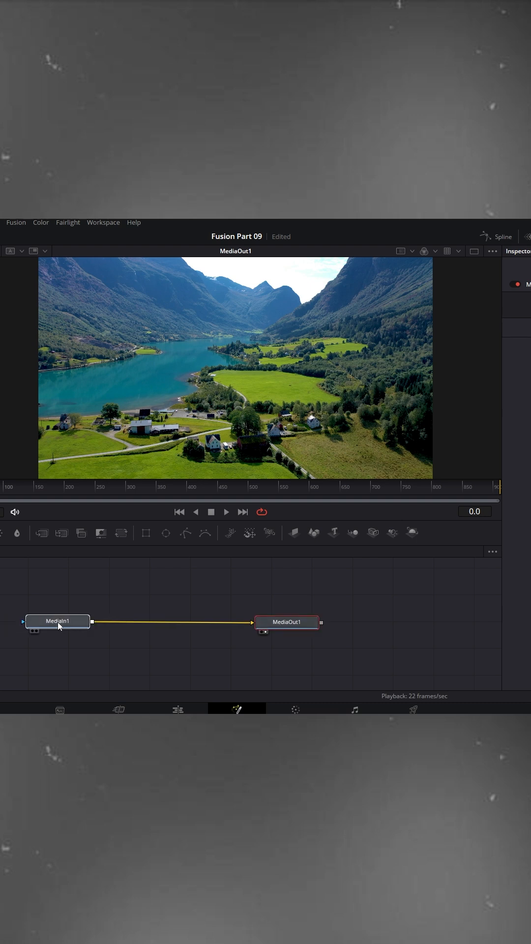
{"action": "mouse_move", "coordinate": [57, 627]}
{"action": "type", "text": "mi"}
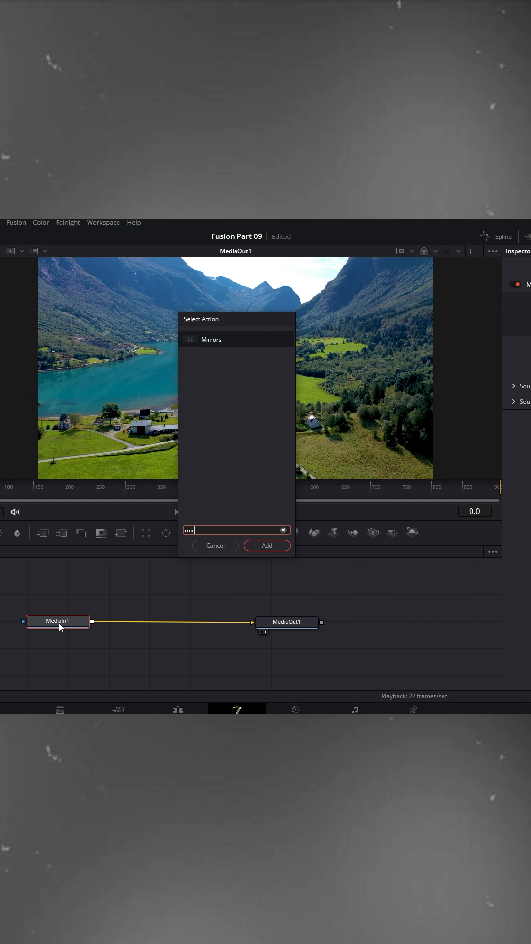
{"action": "type", "text": "r"}
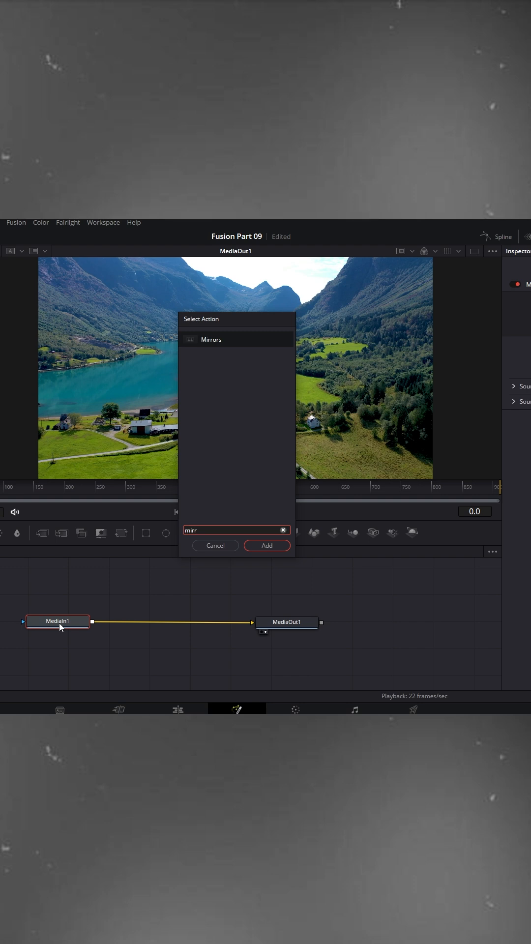
{"action": "left_click", "coordinate": [266, 545]}
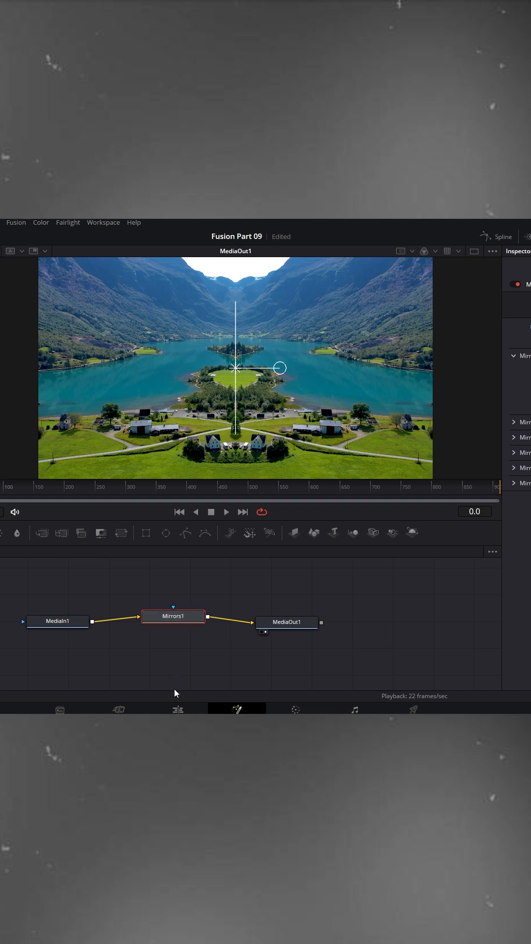
Switch to the Edit page and preview the clip around 01:00:27.
{"action": "left_click", "coordinate": [177, 709]}
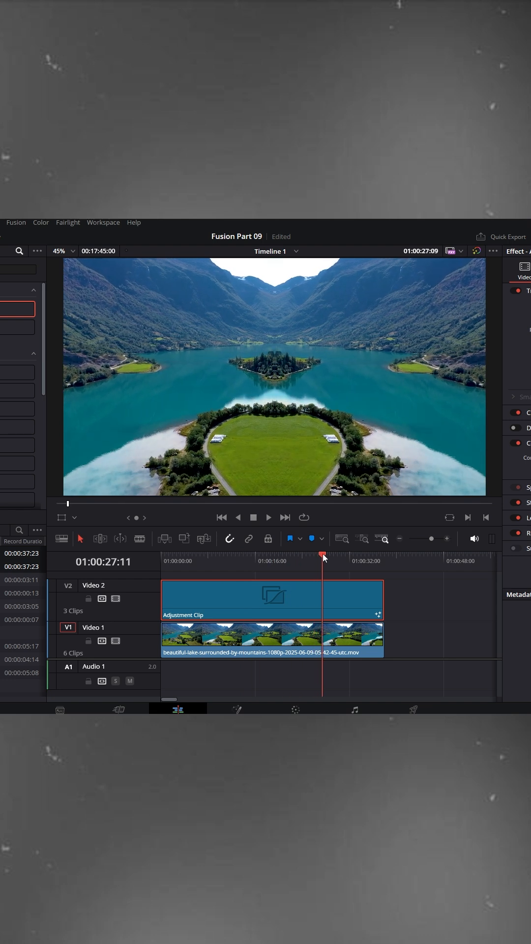
{"action": "left_click", "coordinate": [237, 708]}
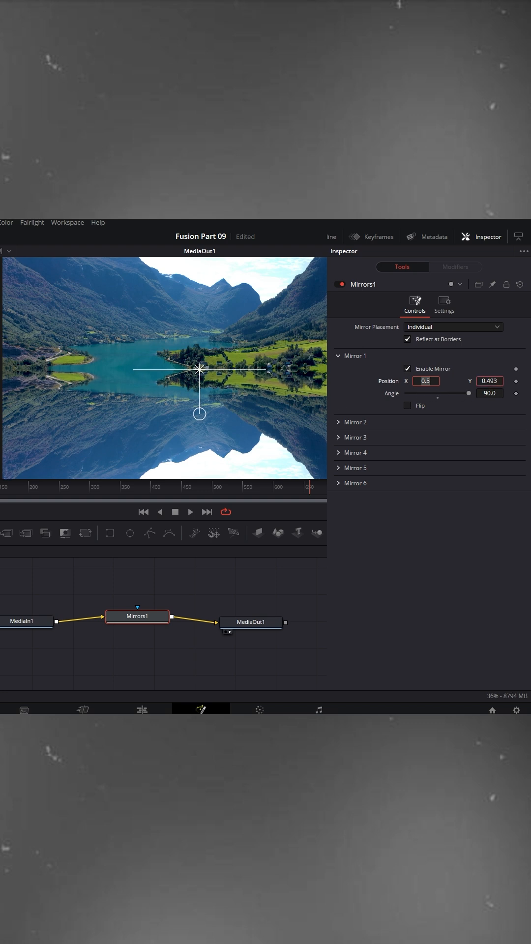
Drag Mirror 1's line upward to centre it near Y 0.493.
{"action": "left_click_drag", "start_coordinate": [199, 369], "coordinate": [198, 313]}
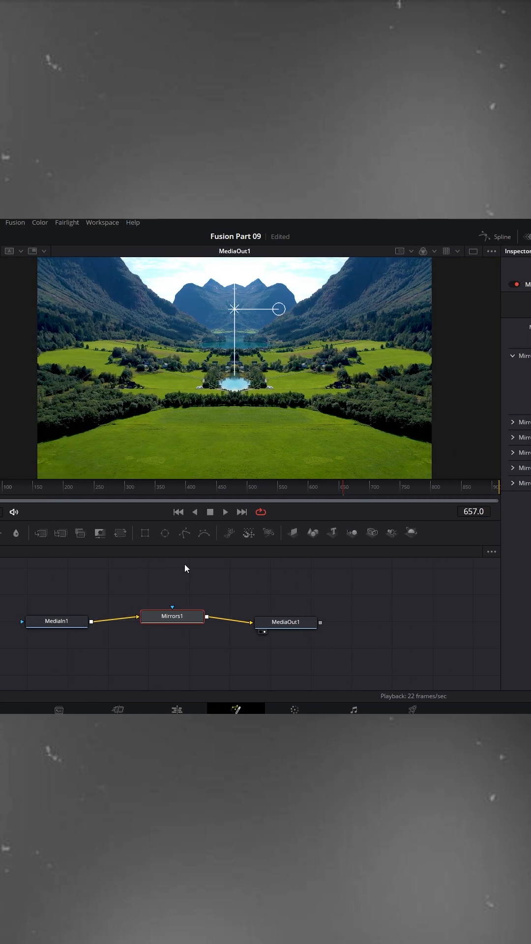
Switch to the Edit page to view the left-right mirrored valley over the lake clip.
{"action": "left_click", "coordinate": [177, 709]}
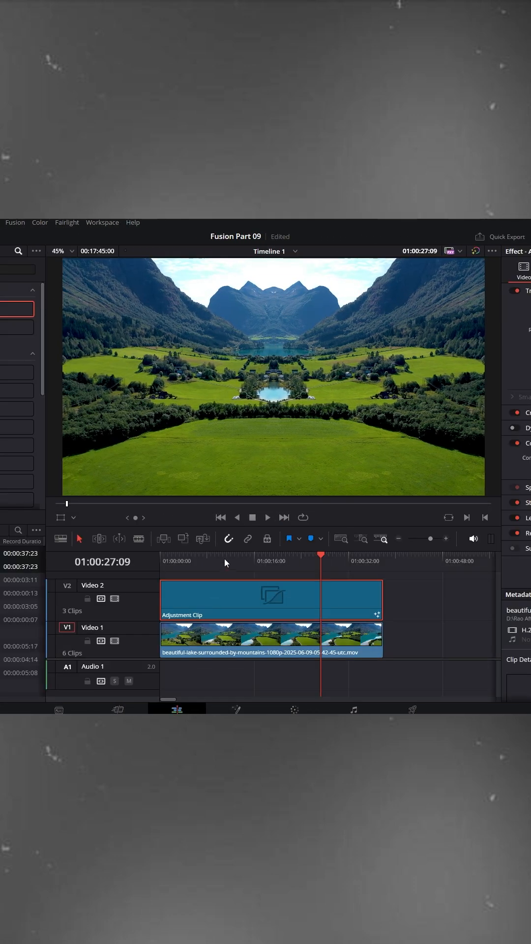